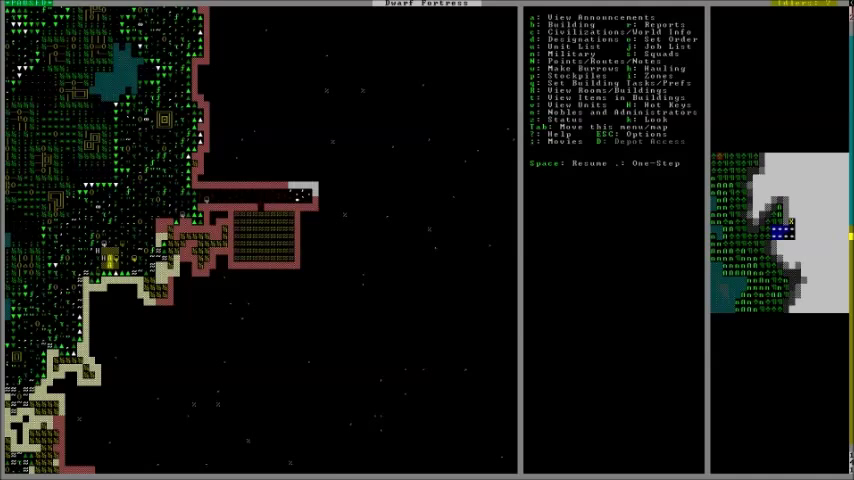
Step: Bring up a miner's labor settings from the citizens list
key("u")
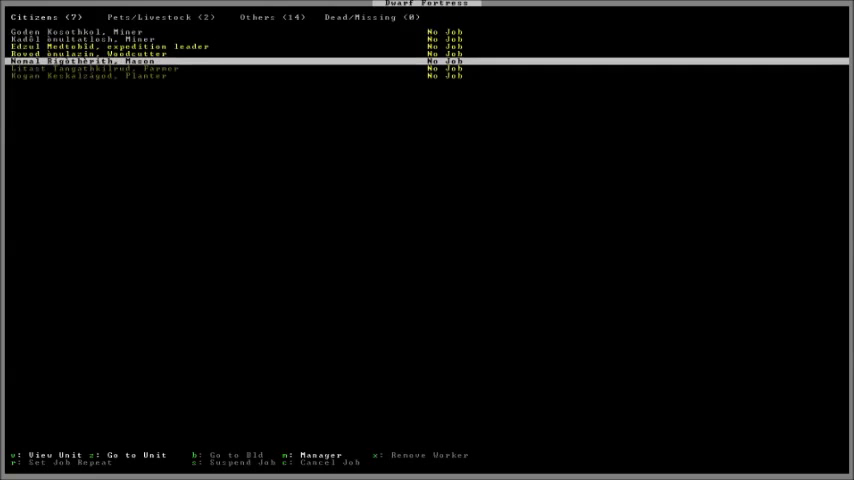
key("down")
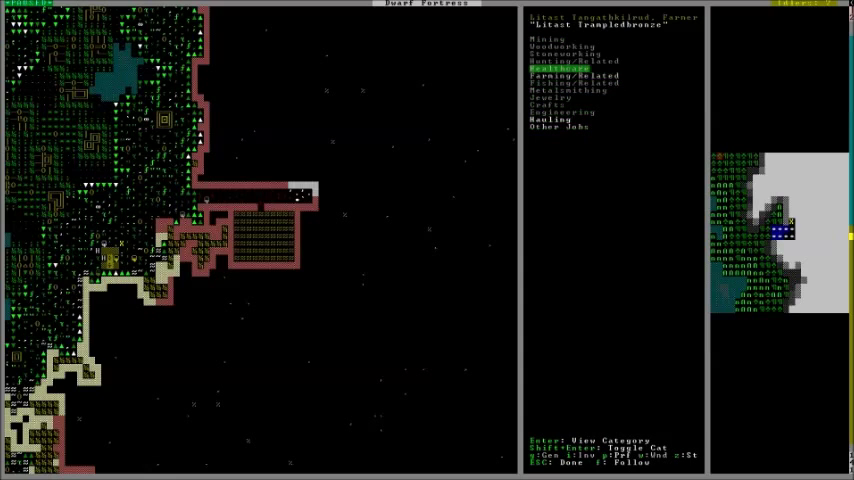
Step: Enable the Farming (Fields) labors for the miner and the woodcutter
key("up")
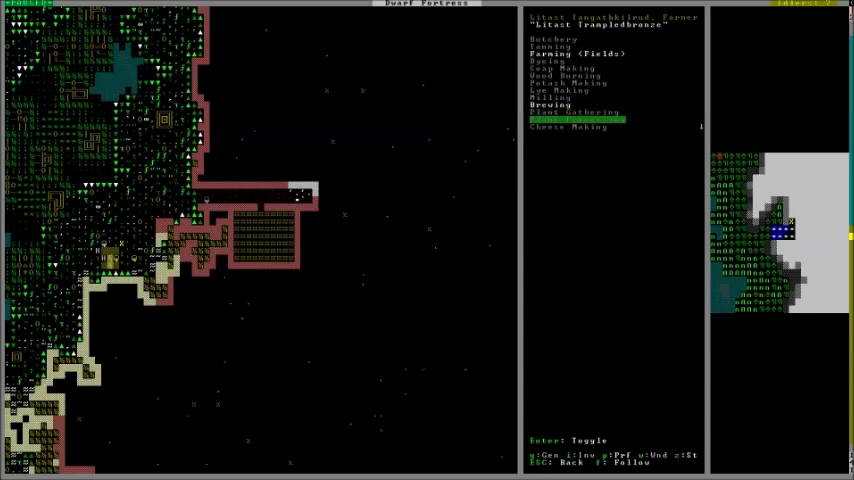
key("Up")
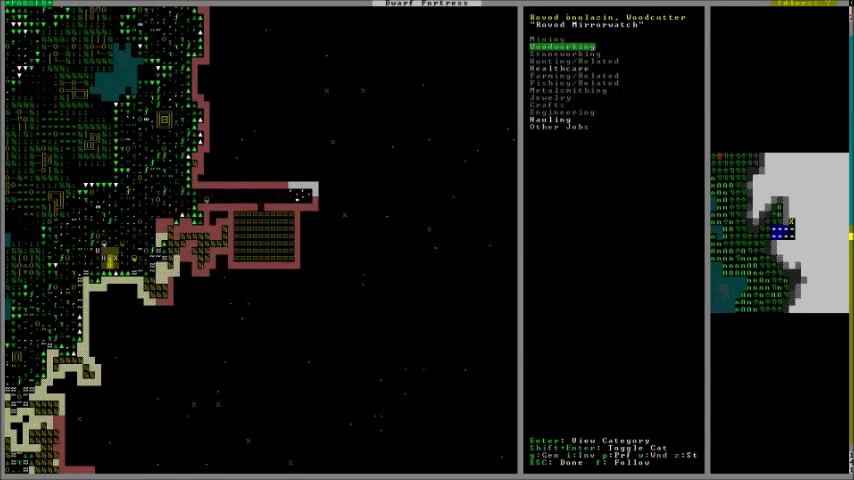
key("Down")
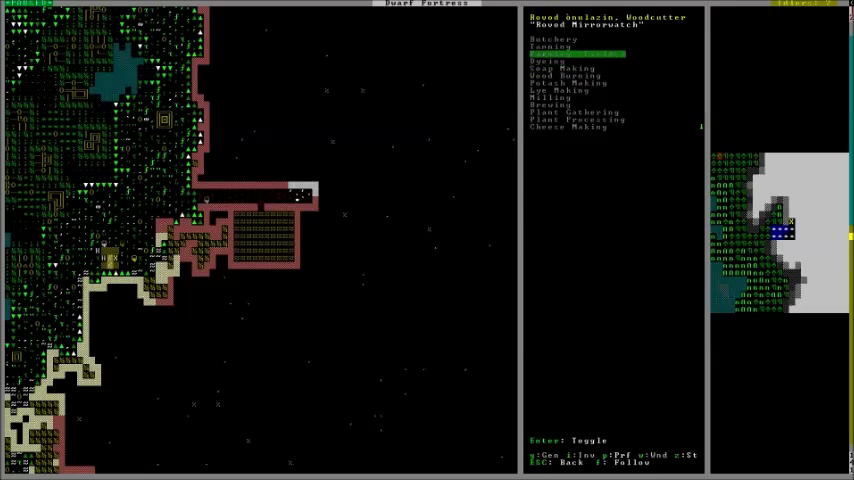
key("down")
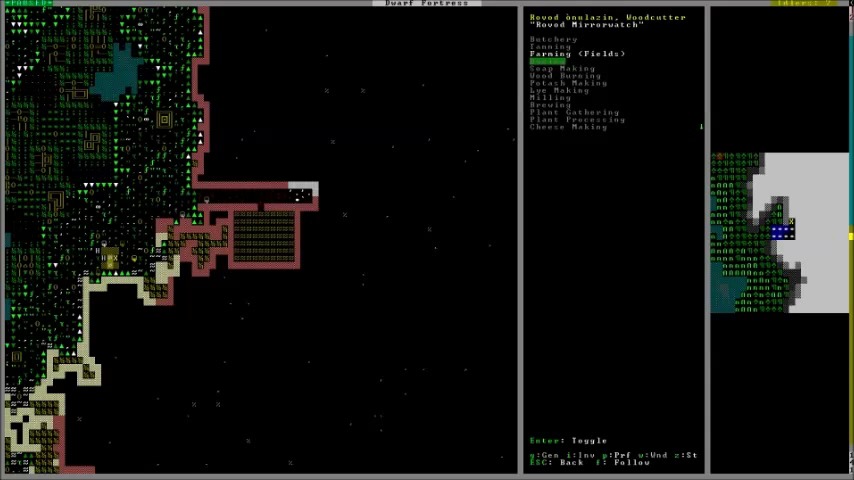
key("Escape")
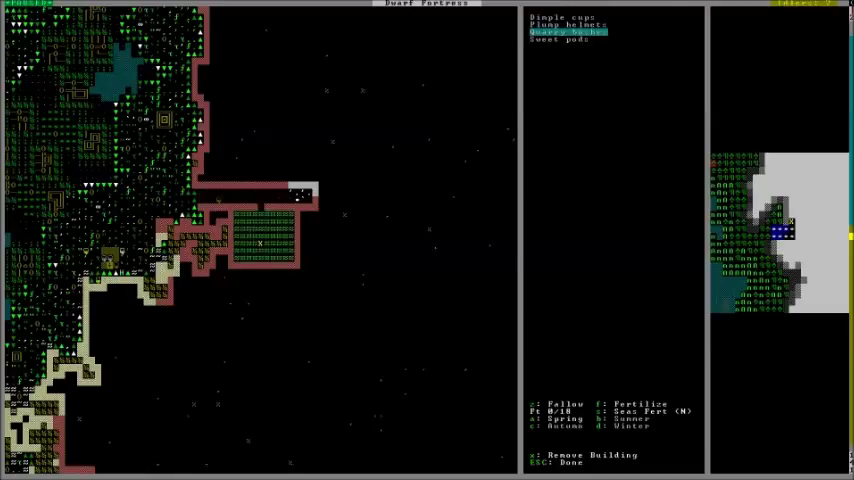
Step: Select underground crops such as plump helmets for the farm plot's seasons
key("up")
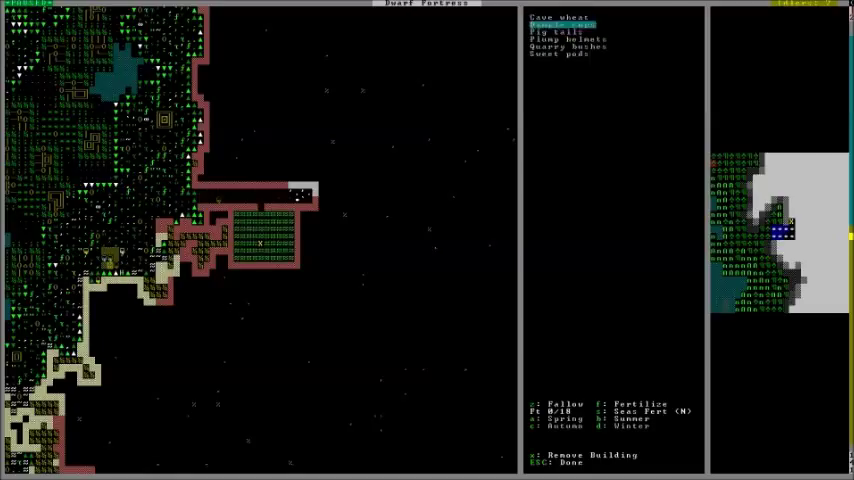
key("DOWN")
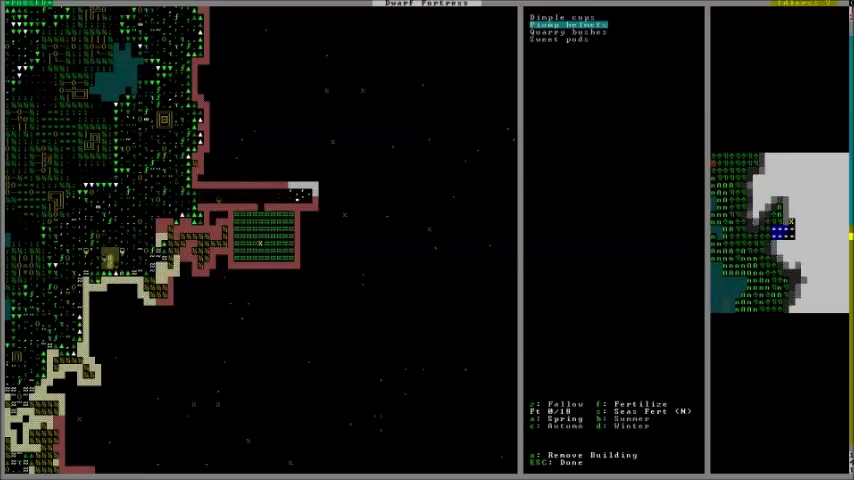
key("down")
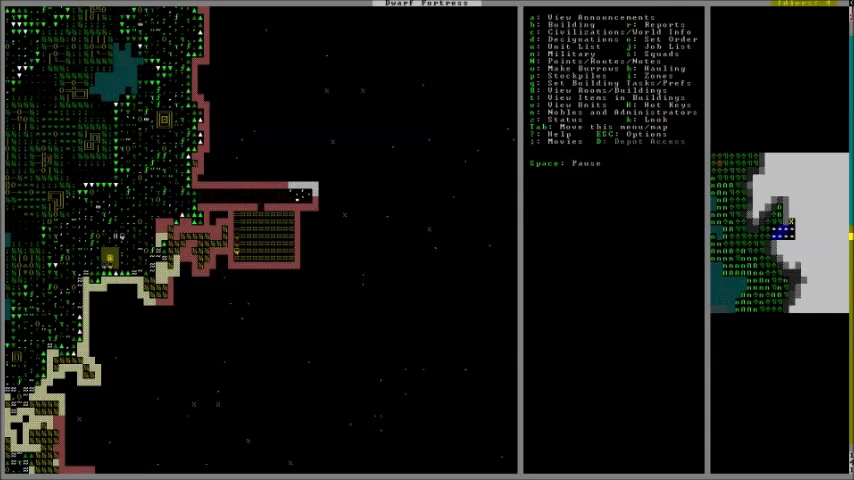
Step: Bring up the citizens list to check who is planting seeds
key("z")
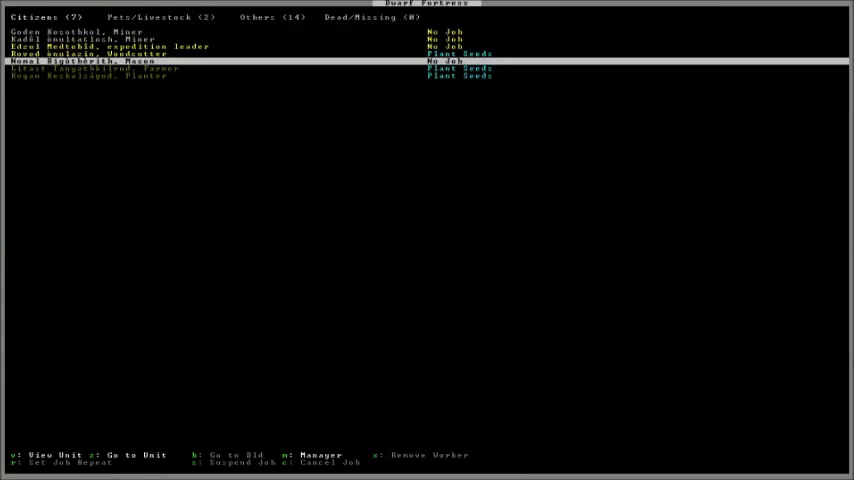
key("Escape")
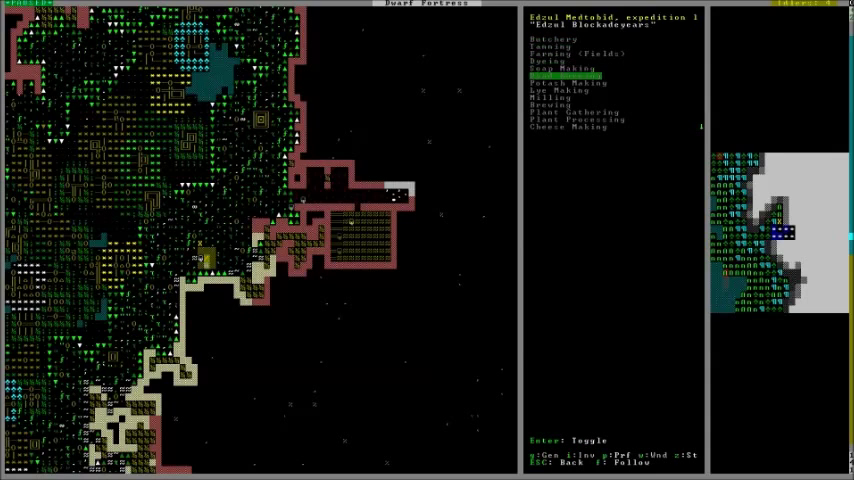
Step: Toggle the Butchery labor on for the expedition leader
key("down")
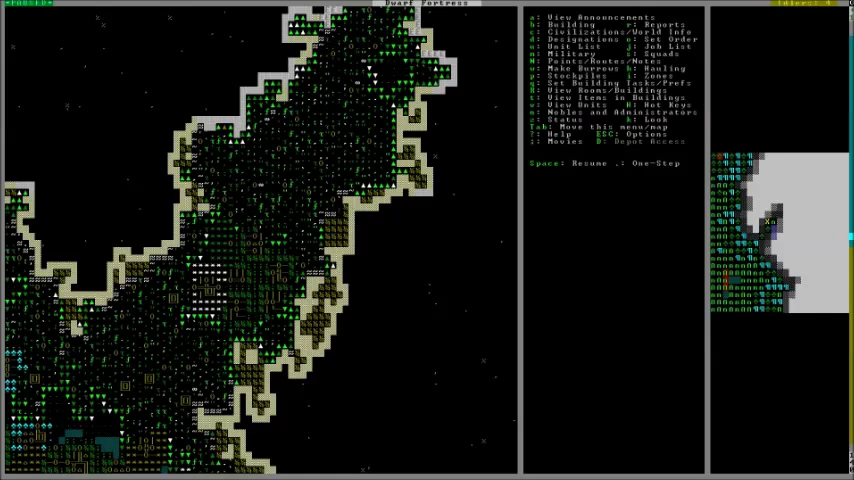
Step: Designate an area of rock beside the fortress for mining
key("d")
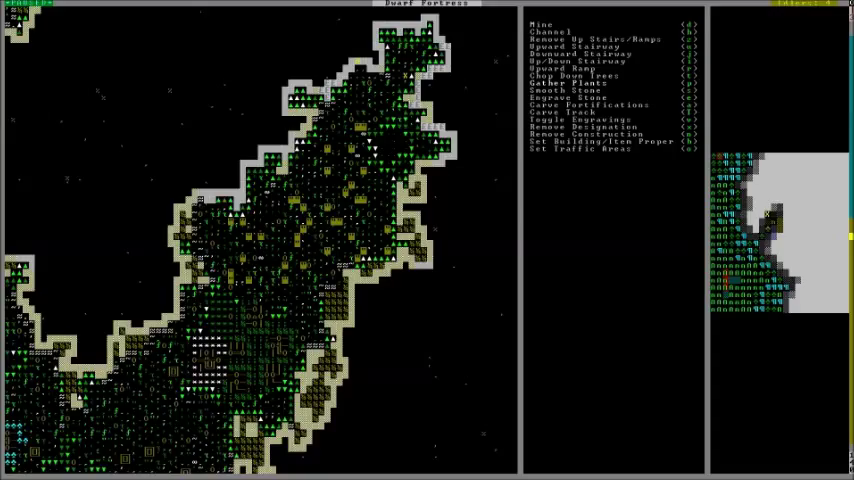
key("Escape")
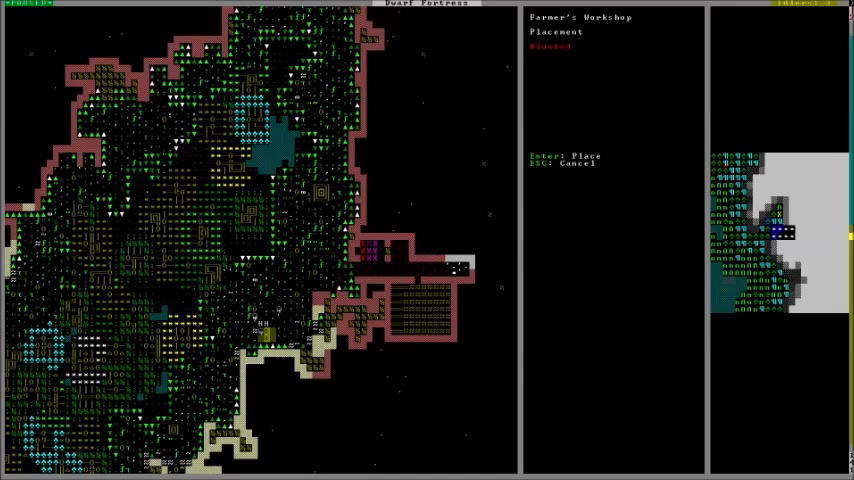
Step: Confirm the Farmer's Workshop placement and leave its details
key("Enter")
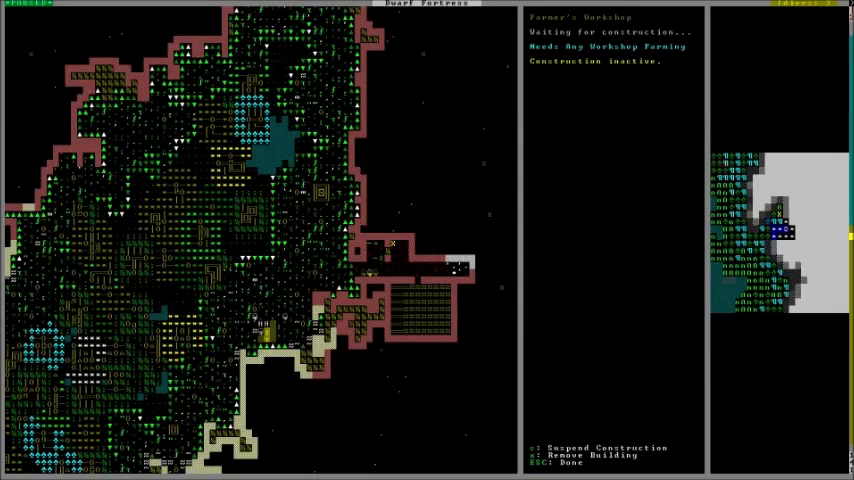
key("Escape")
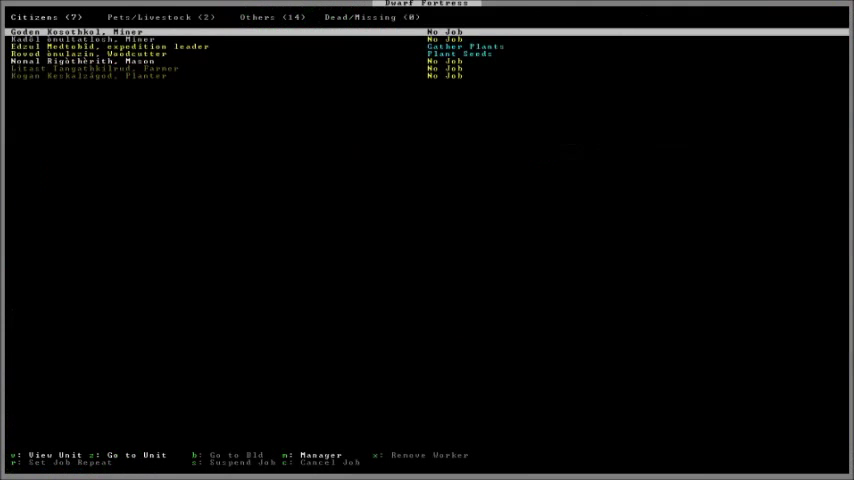
Step: Leave the citizens list for the main fortress map
key("Escape")
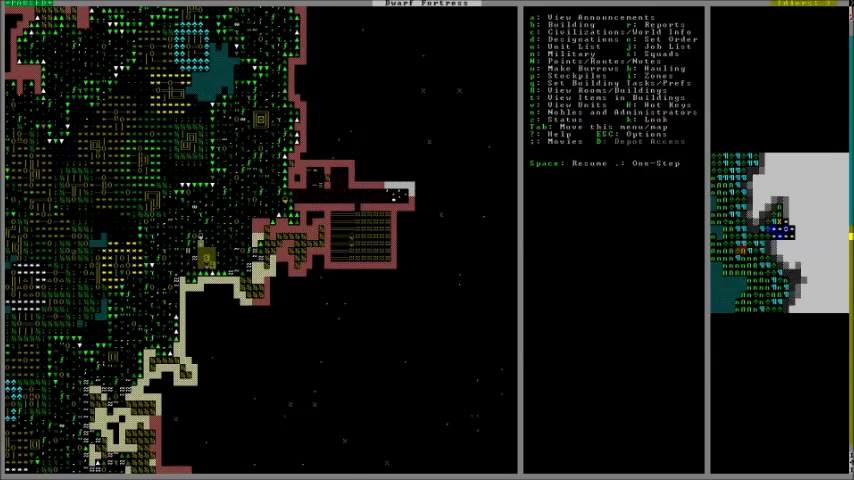
Step: Find the mason in the citizens list and centre the map on them
key("u")
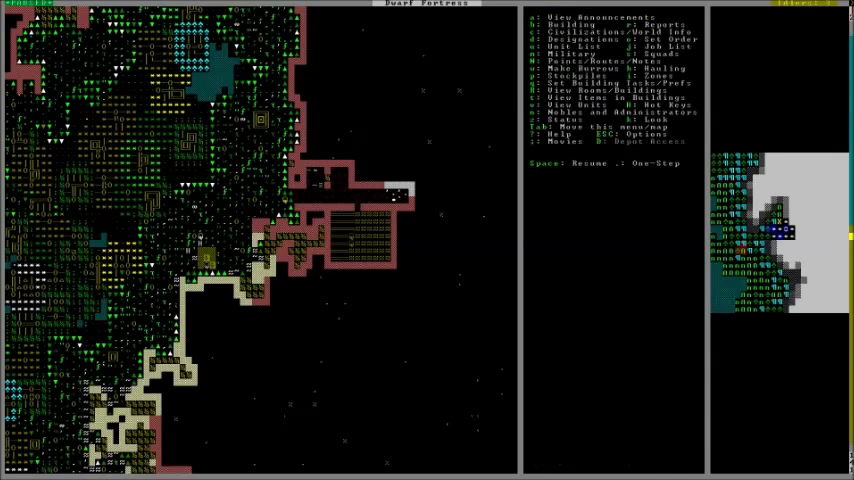
key("space")
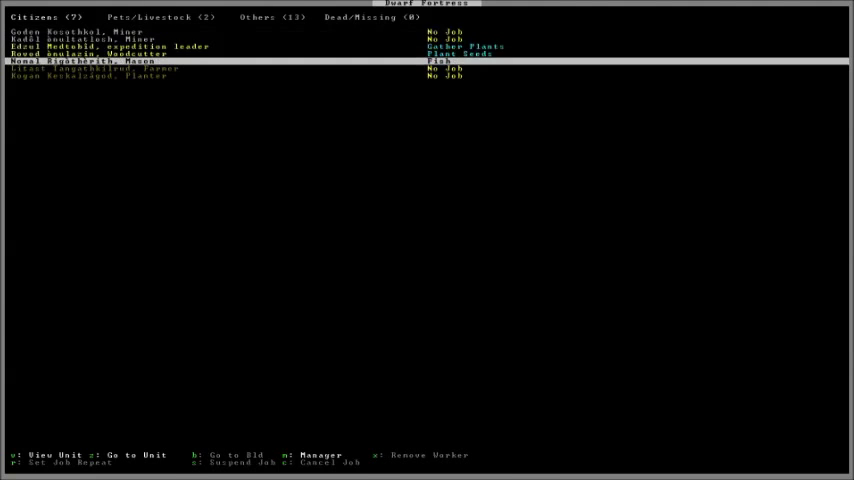
key("Escape")
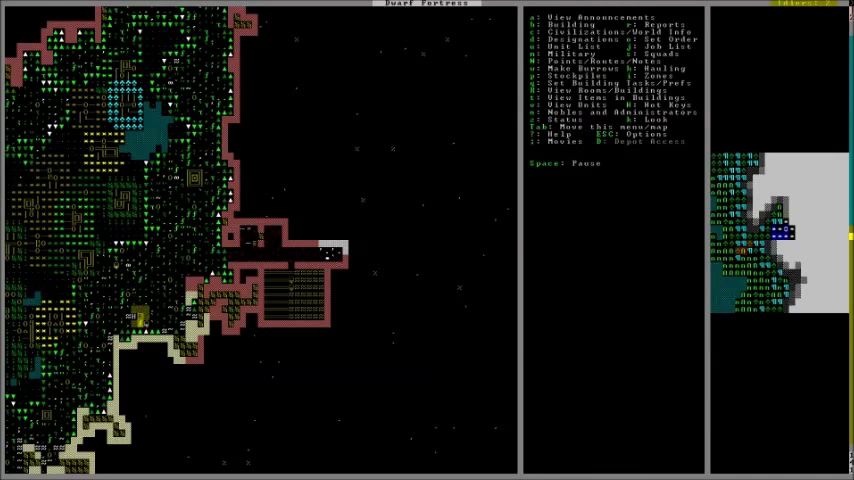
Step: Check a miner's details, then bring up the workshop build list
key("b")
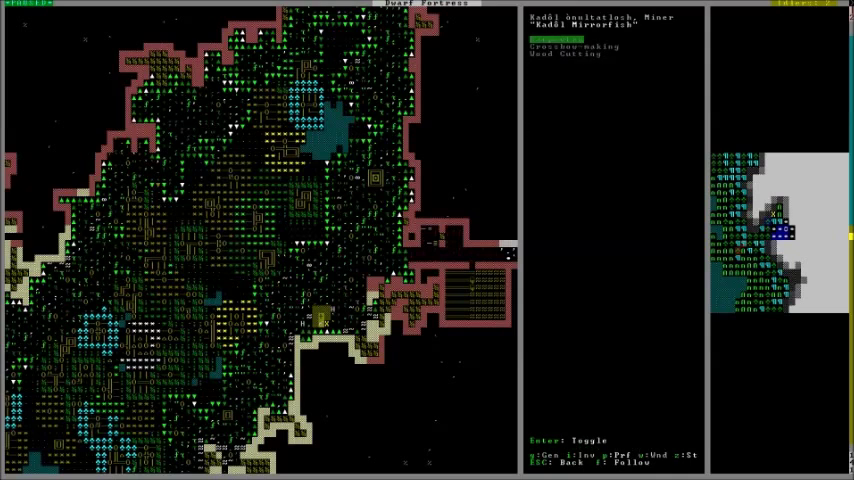
key("Escape")
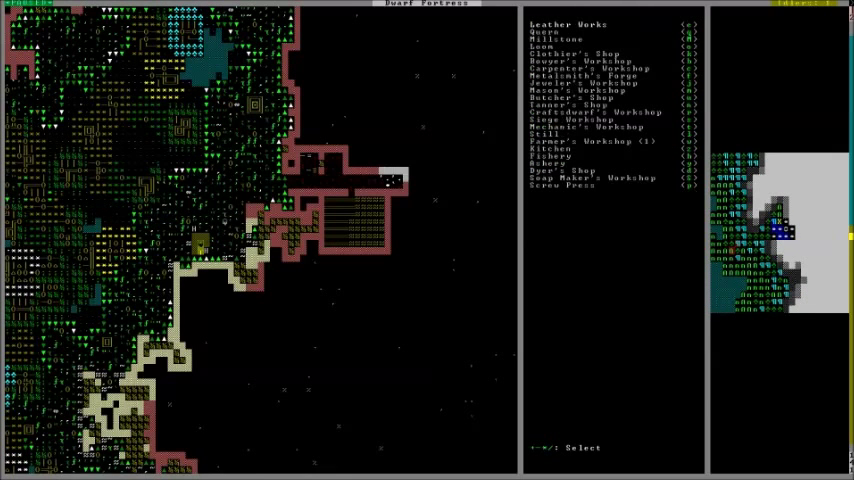
Step: Place the fishery and queue two Prepare a Raw Fish jobs in its task list
left_click(550, 156)
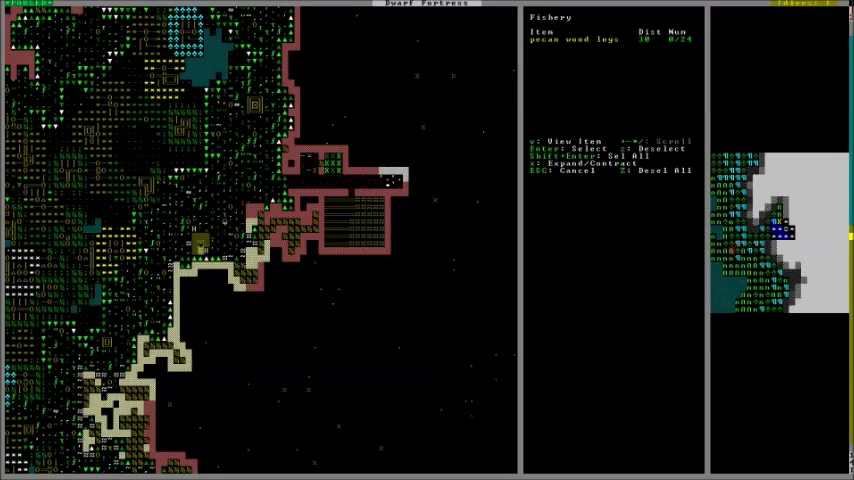
key("Escape")
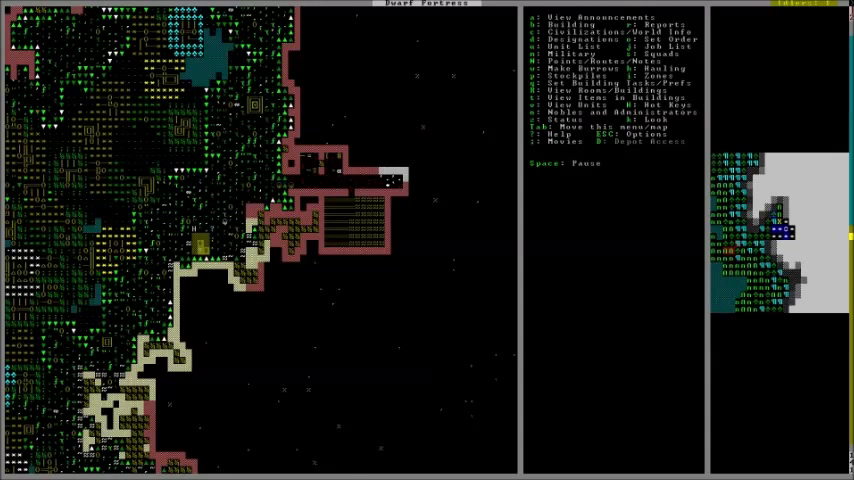
key("u")
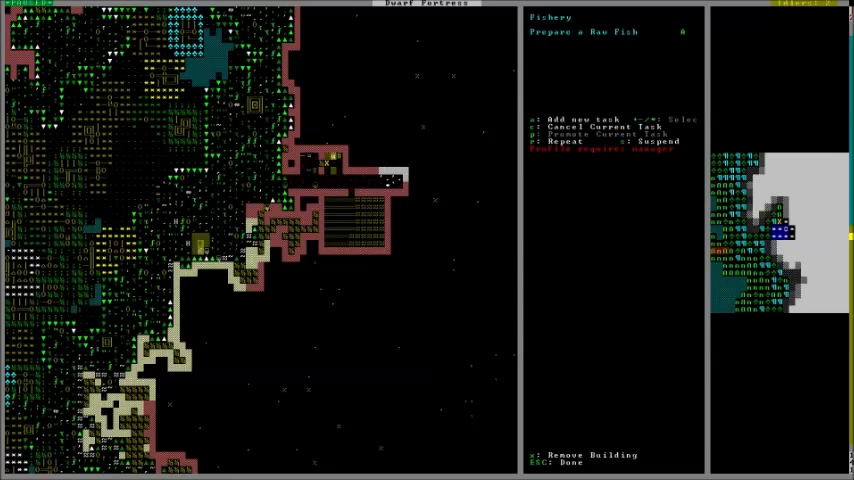
key("a")
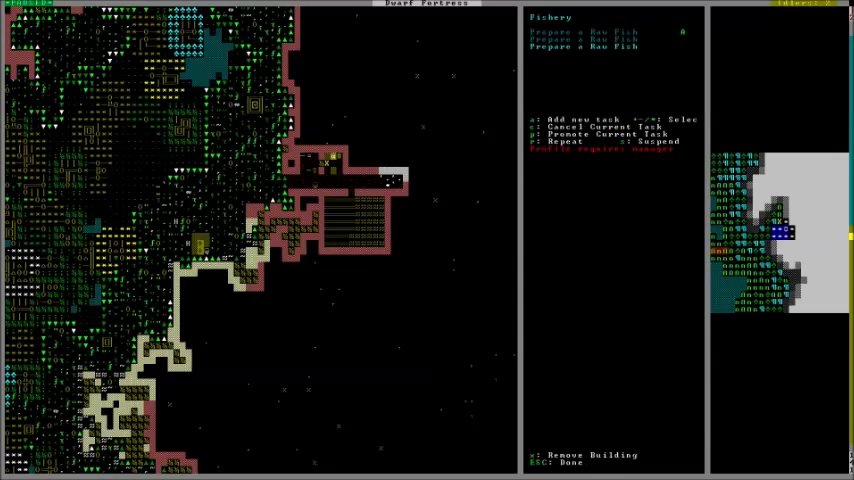
key("Escape")
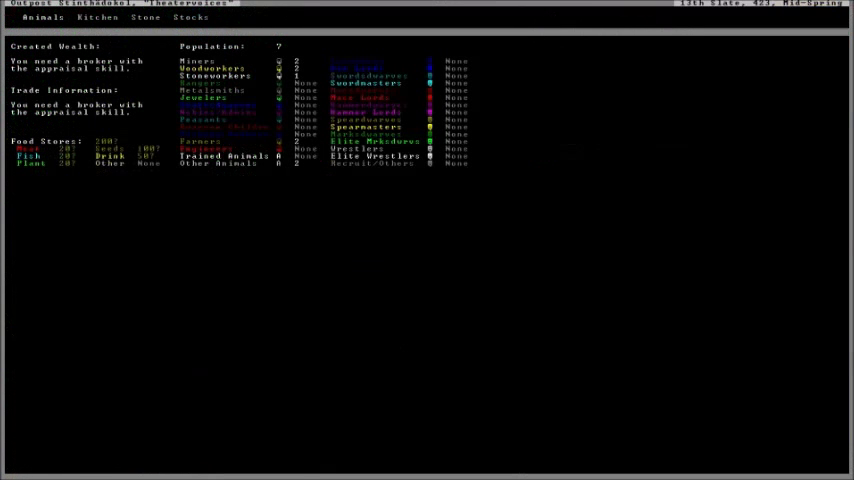
Step: Leave the status and stocks overview, returning to the fortress map
key("Esc")
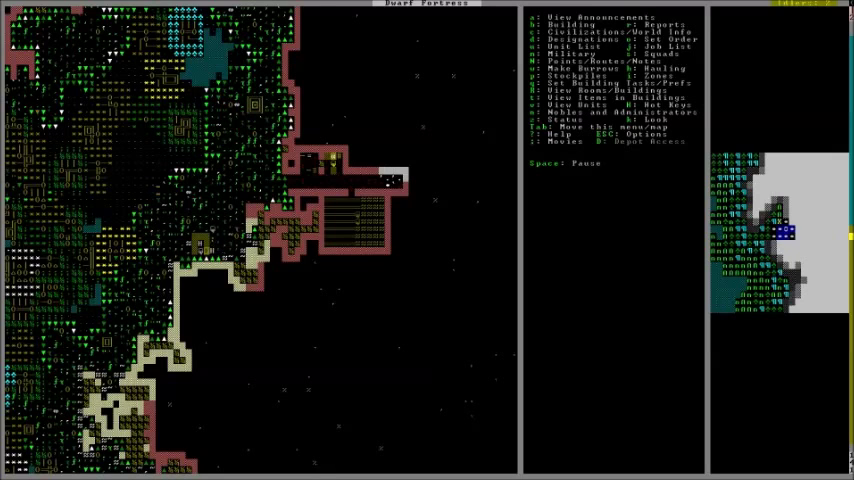
key("space")
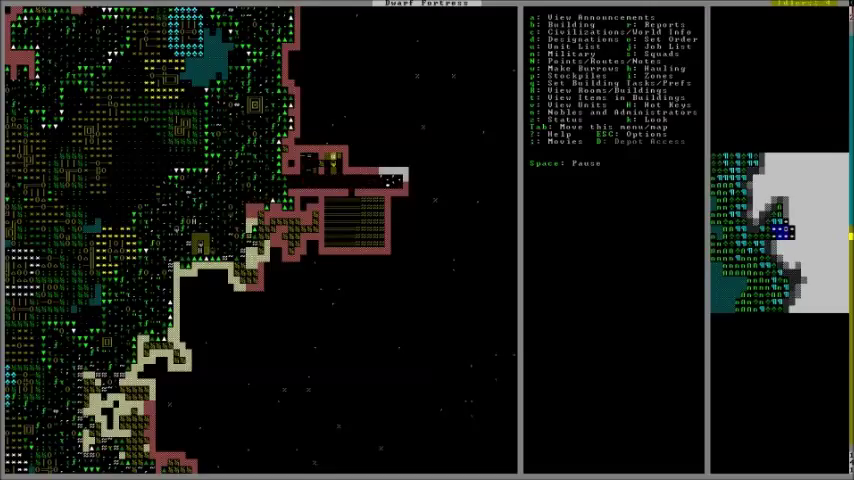
key("u")
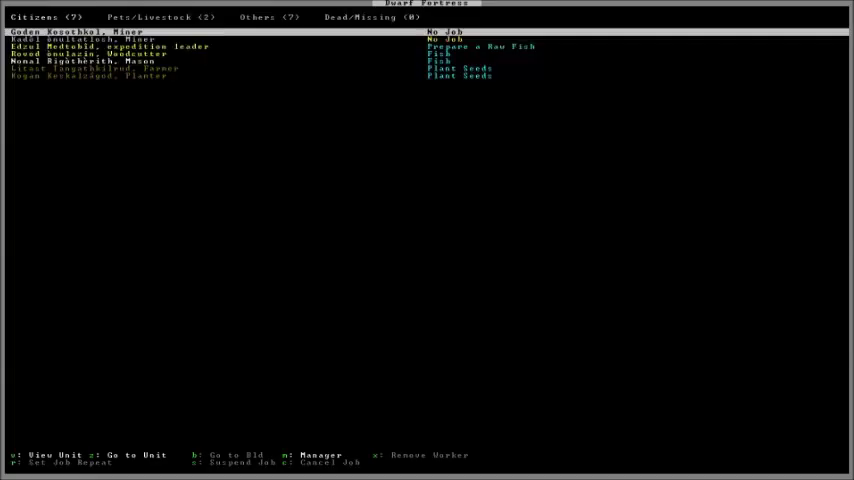
left_click(160, 16)
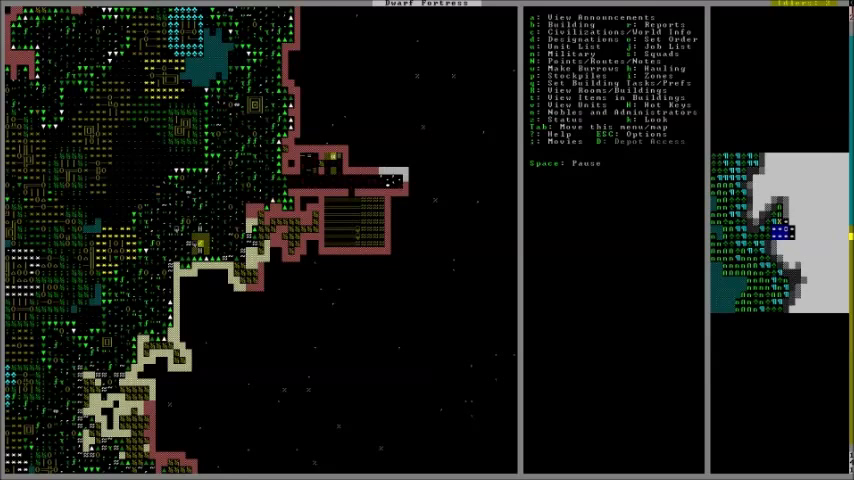
Step: Set down a Butcher's Shop beside the fortress rooms and choose its material
key("b")
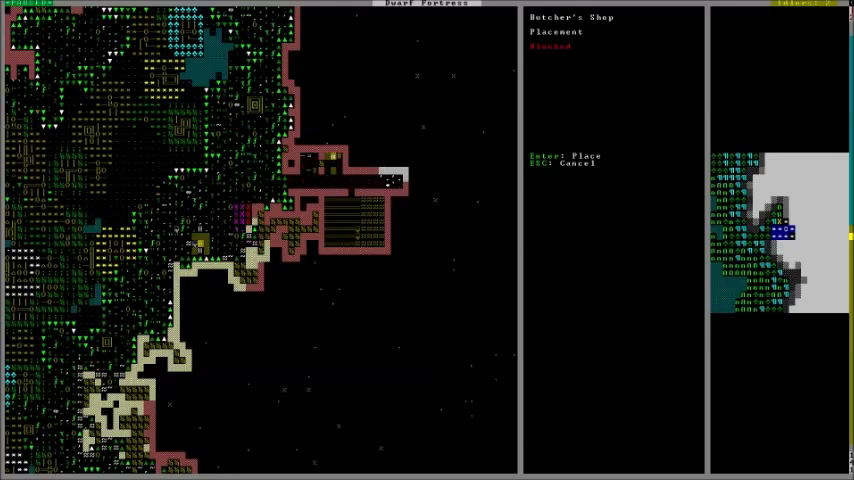
key("Enter")
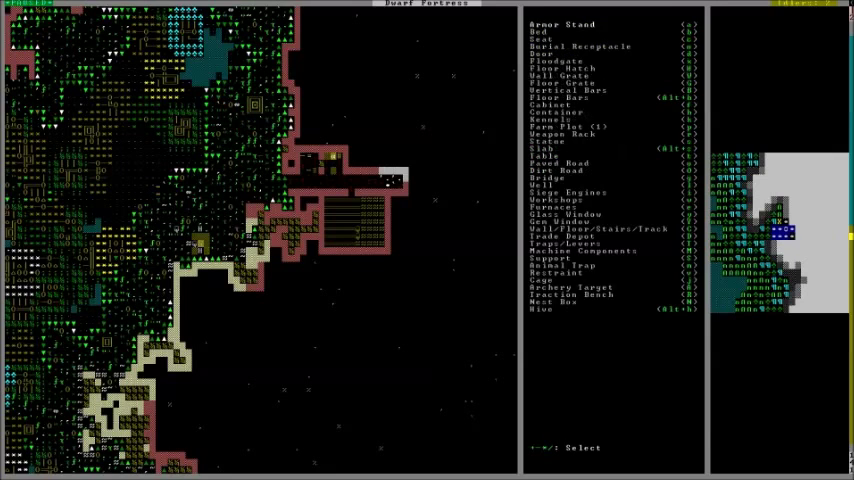
key("Escape")
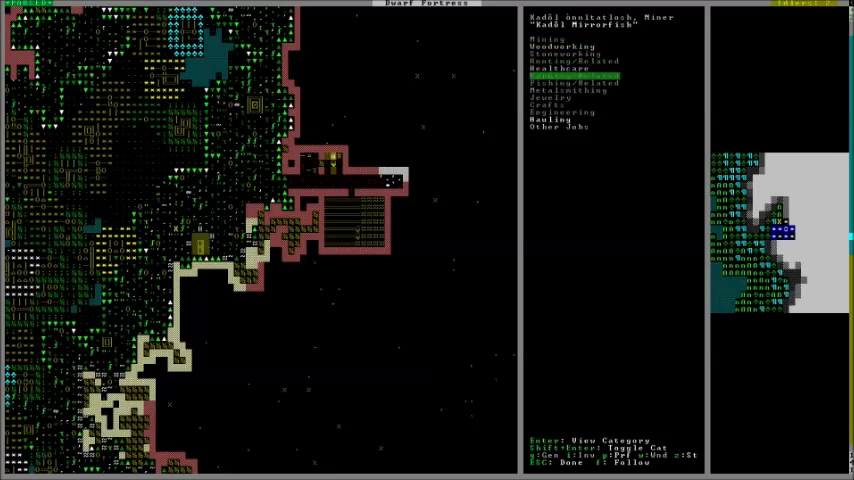
Step: Enable Butchery under Hunting/Related for the miner and finish editing labors
key("Up")
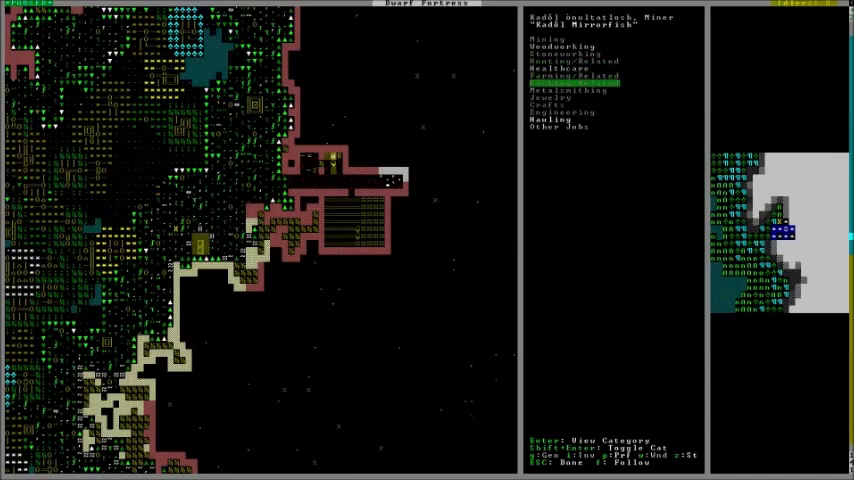
key("down")
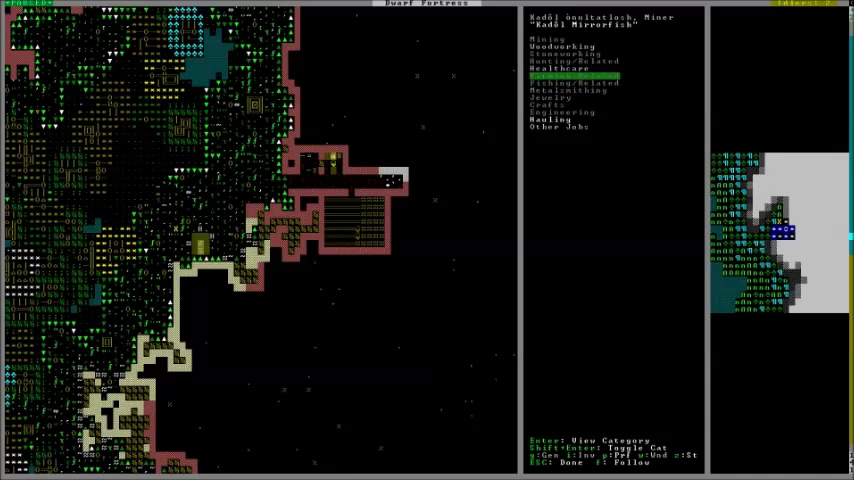
key("Enter")
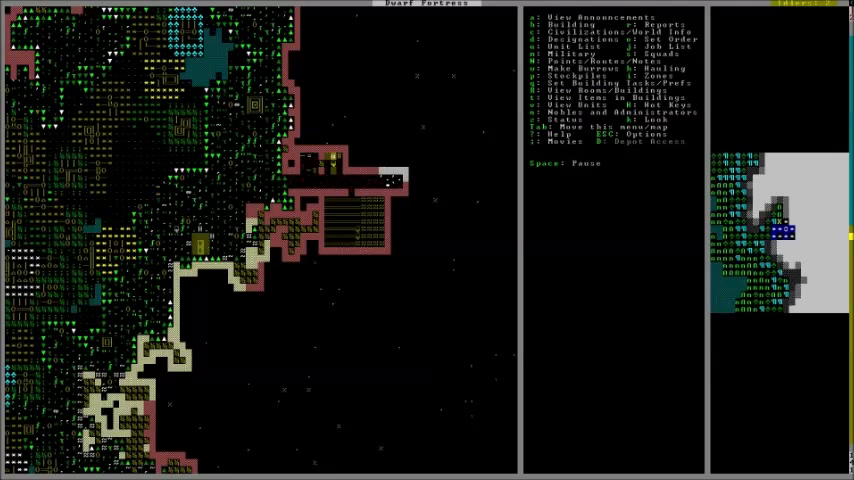
Step: Show the Others list of wild creatures, revealing several giant sparrows
key("u")
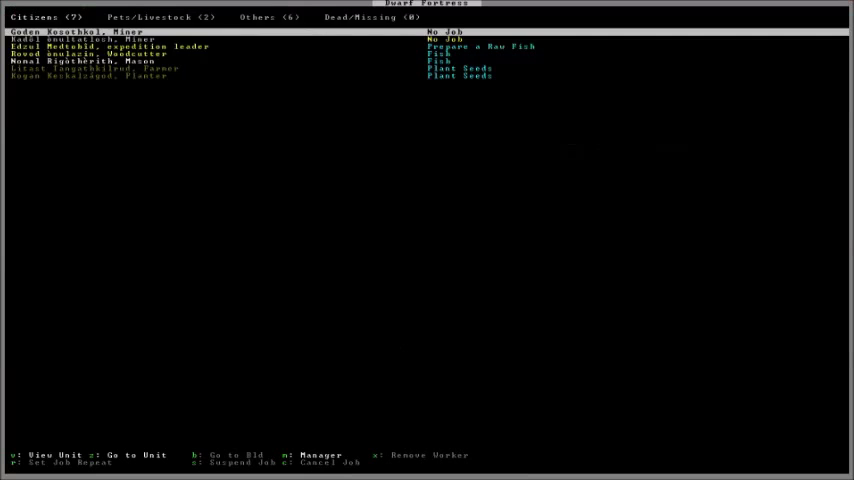
left_click(264, 16)
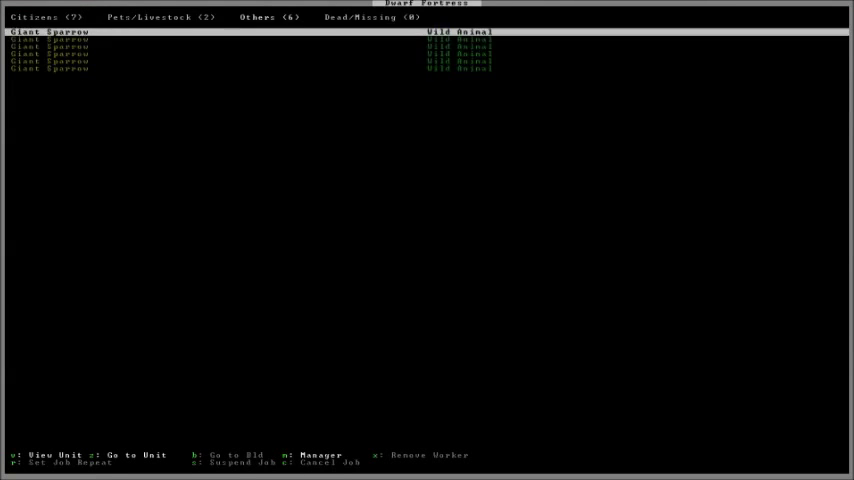